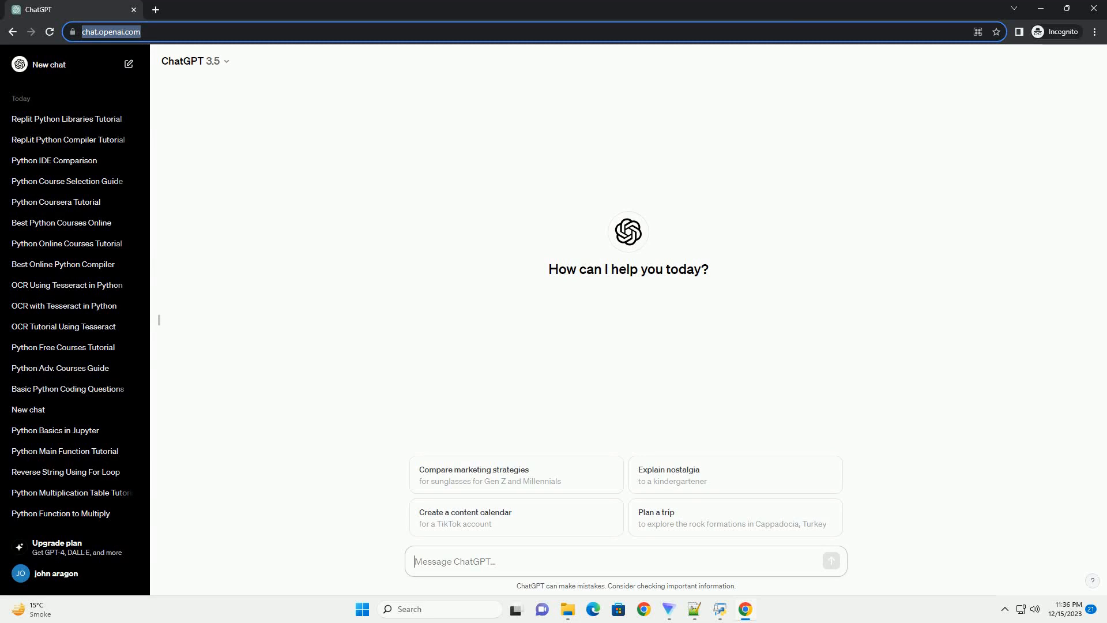
Ask ChatGPT for a tutorial on the best online Python course with certificate and a code example
left_click(832, 561)
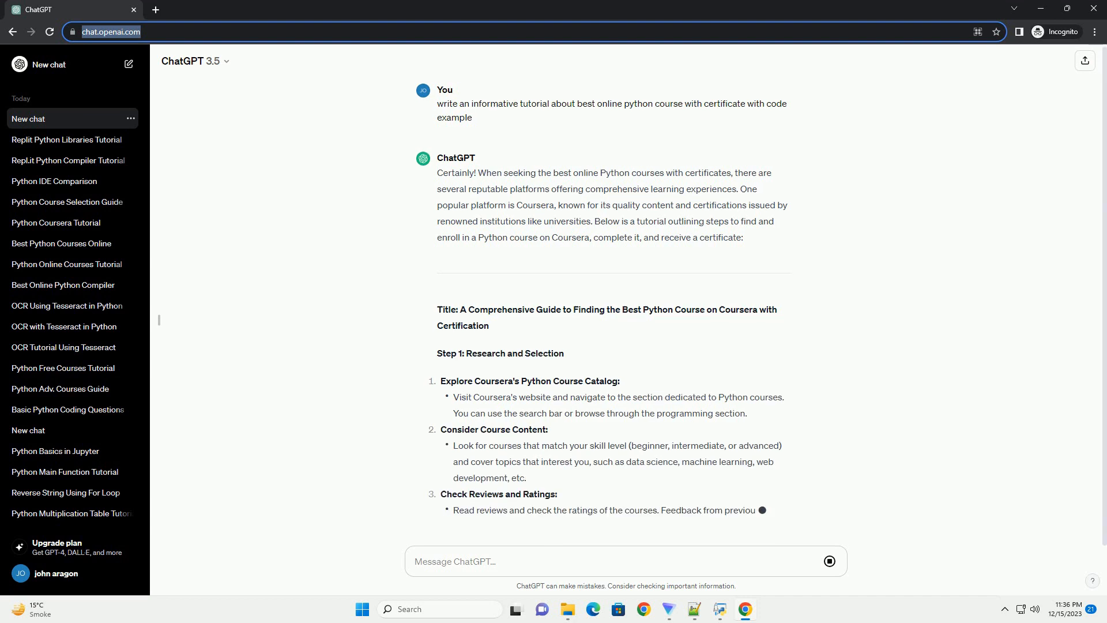
Scroll through the Coursera enrollment, completion and certificate steps down to the Hello, World! code block
scroll("down", 3)
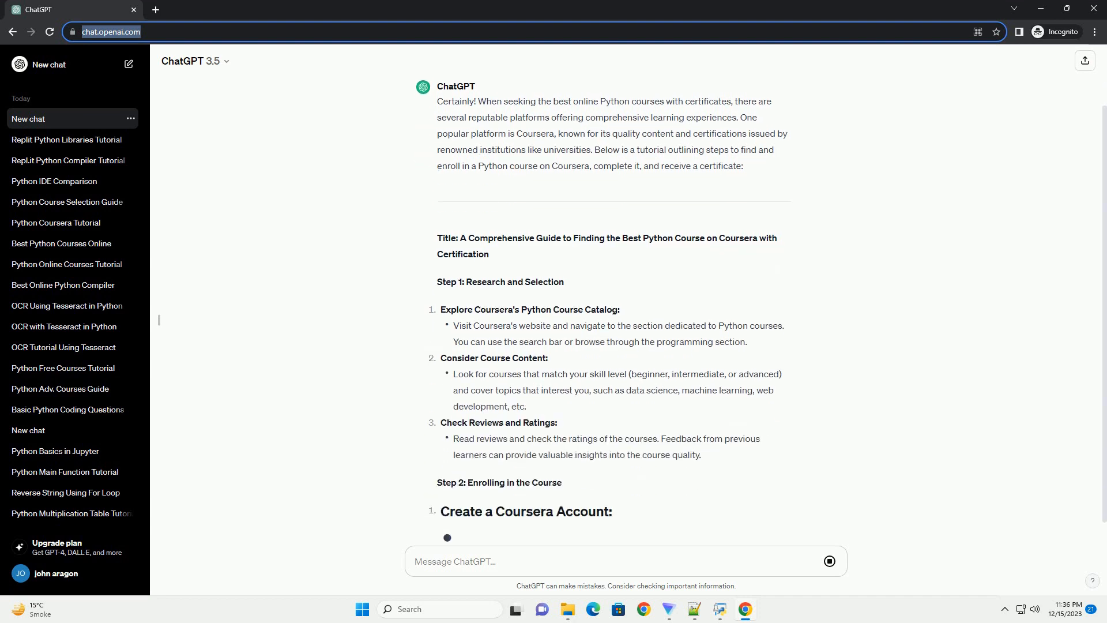
scroll("down", 3)
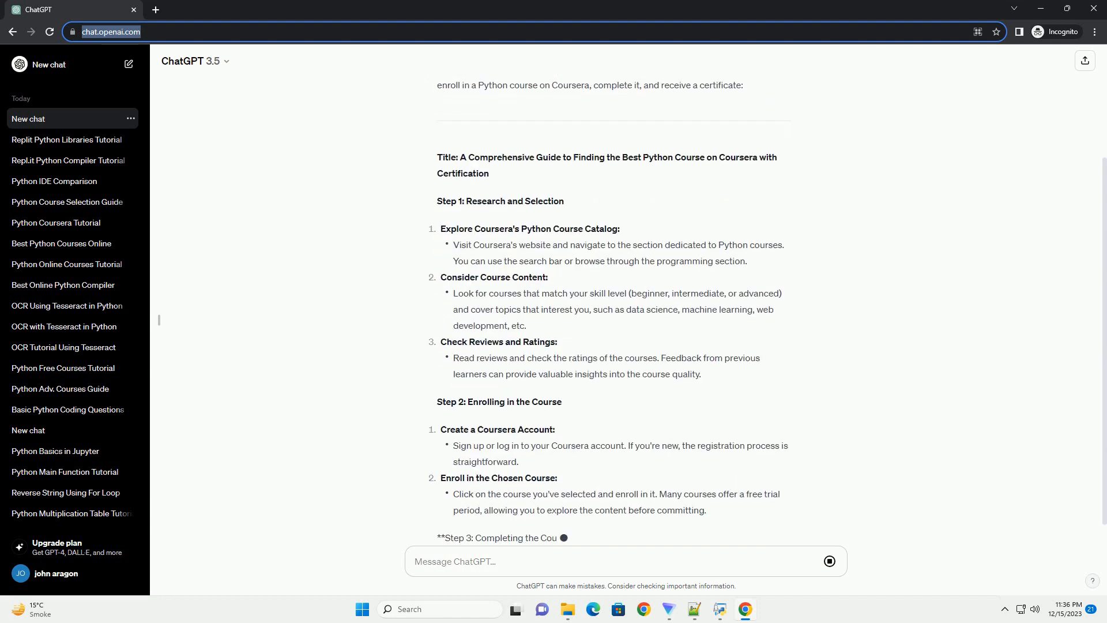
scroll("down", 3)
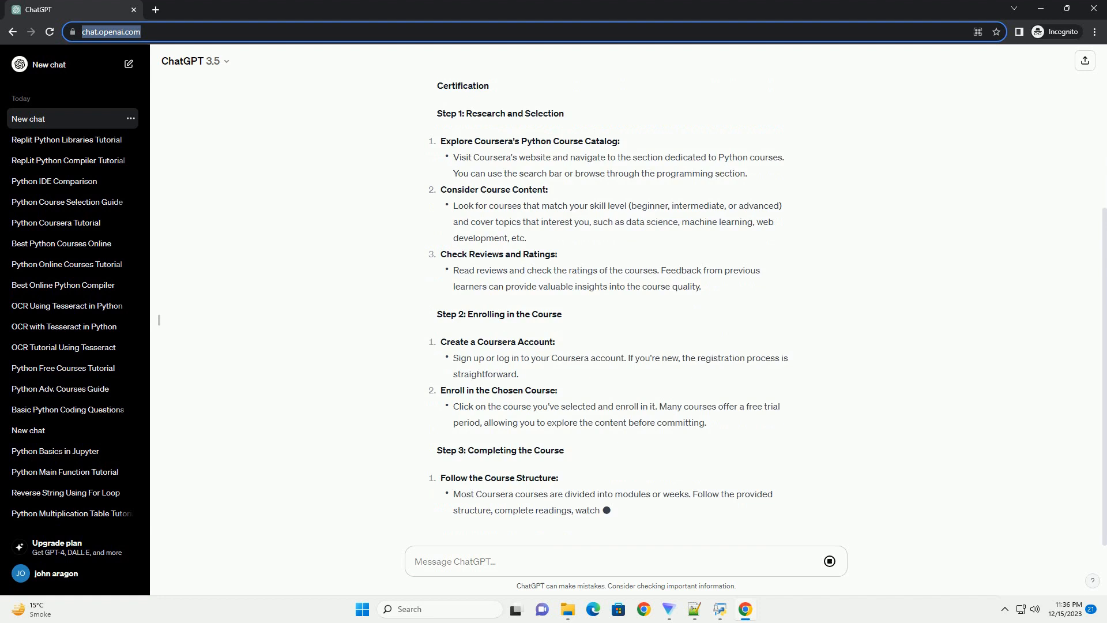
scroll("down", 3)
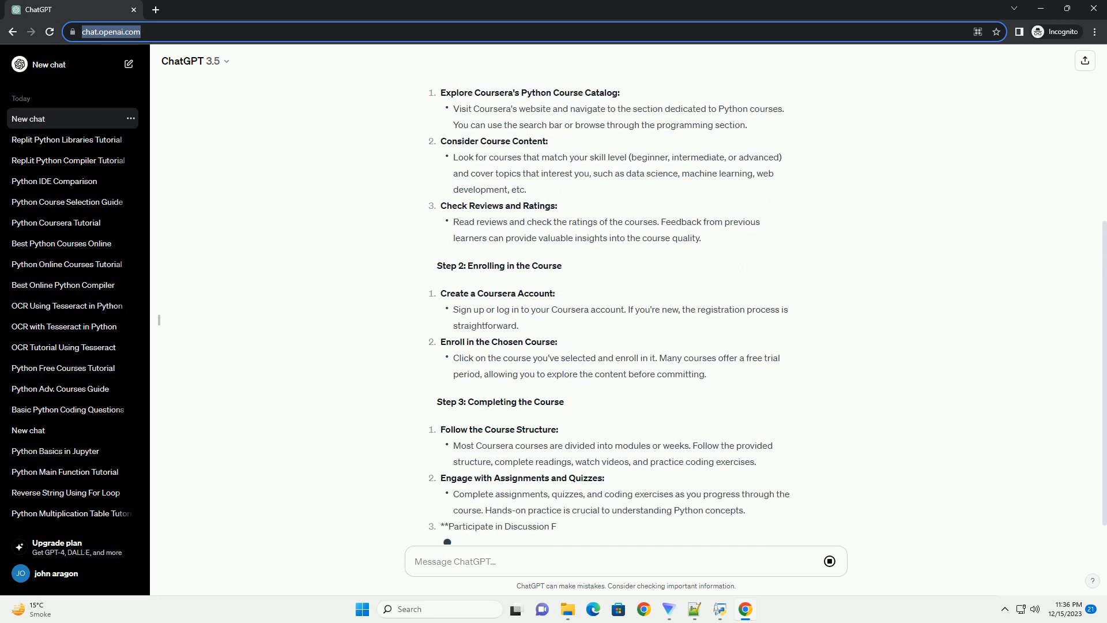
scroll("down", 3)
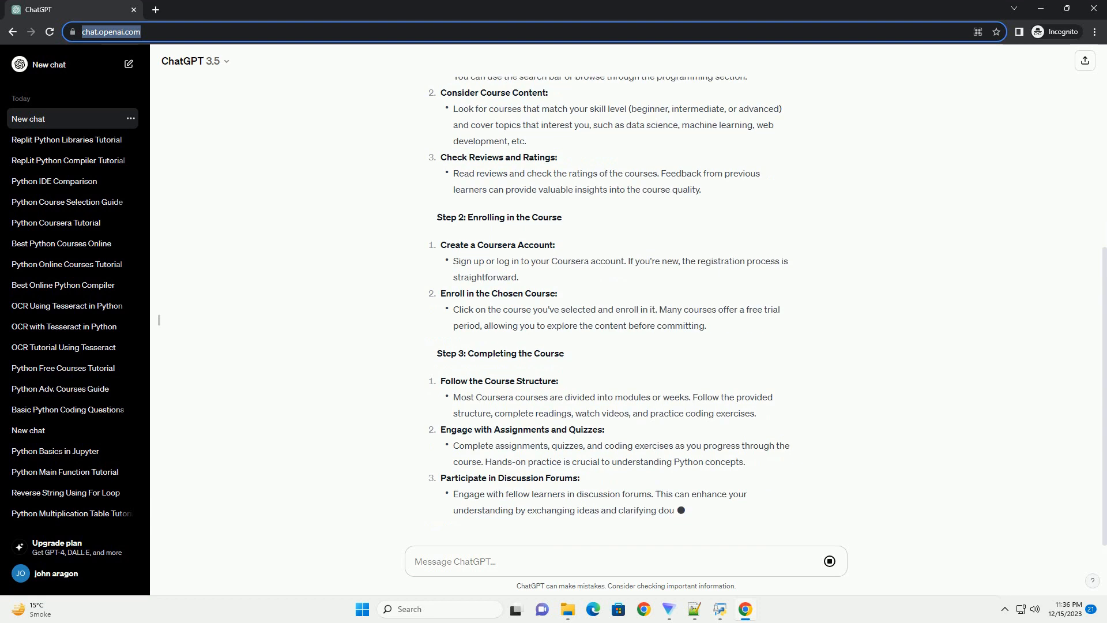
scroll("down", 3)
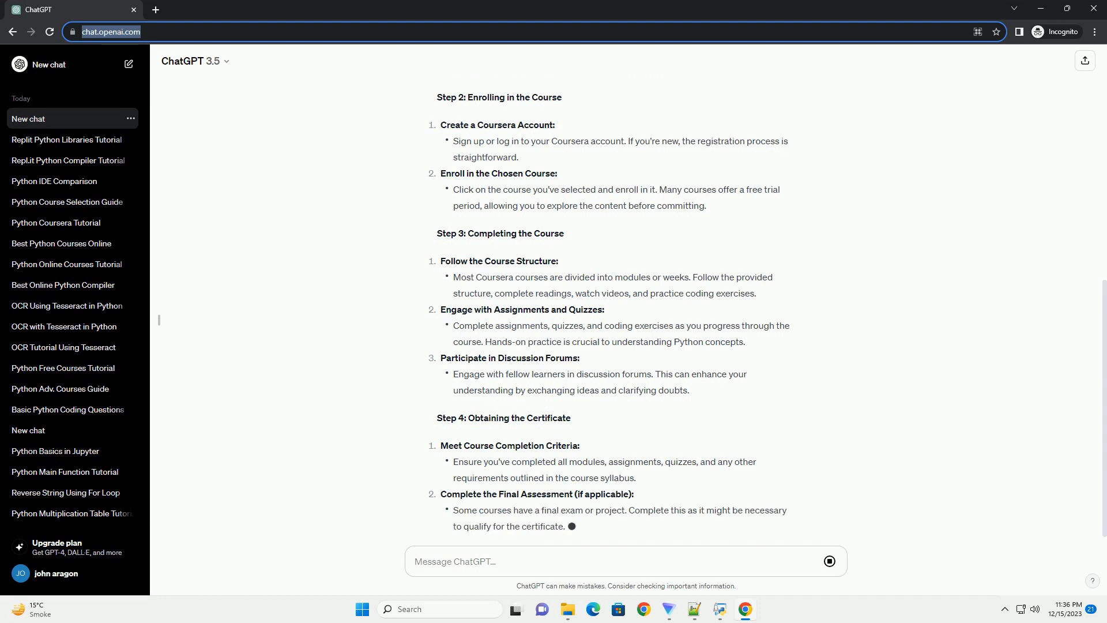
scroll("down", 3)
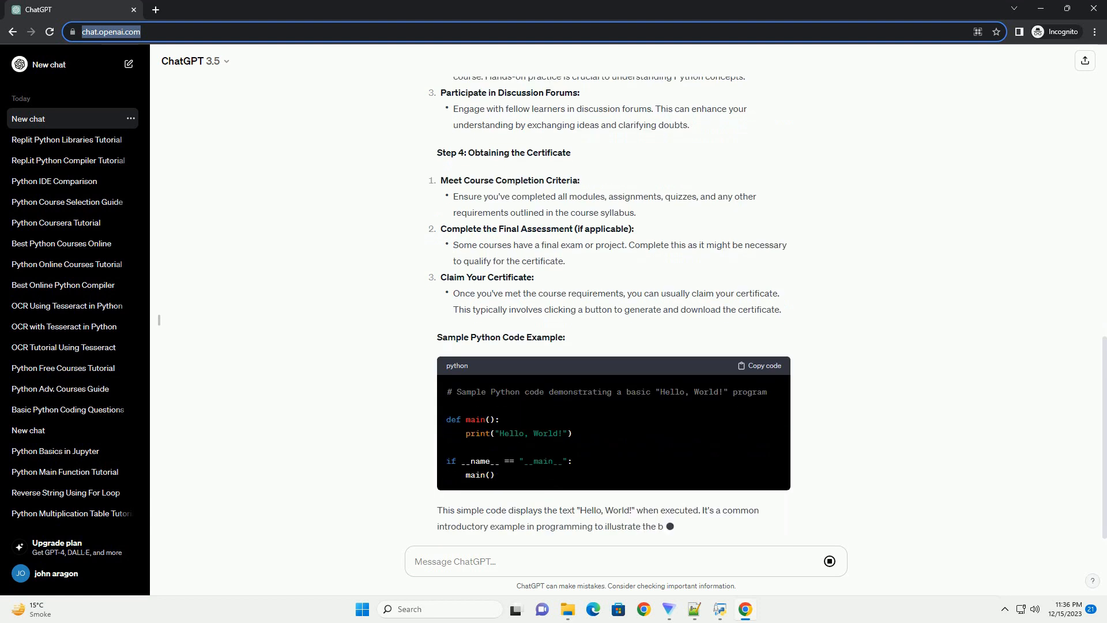
scroll("down", 3)
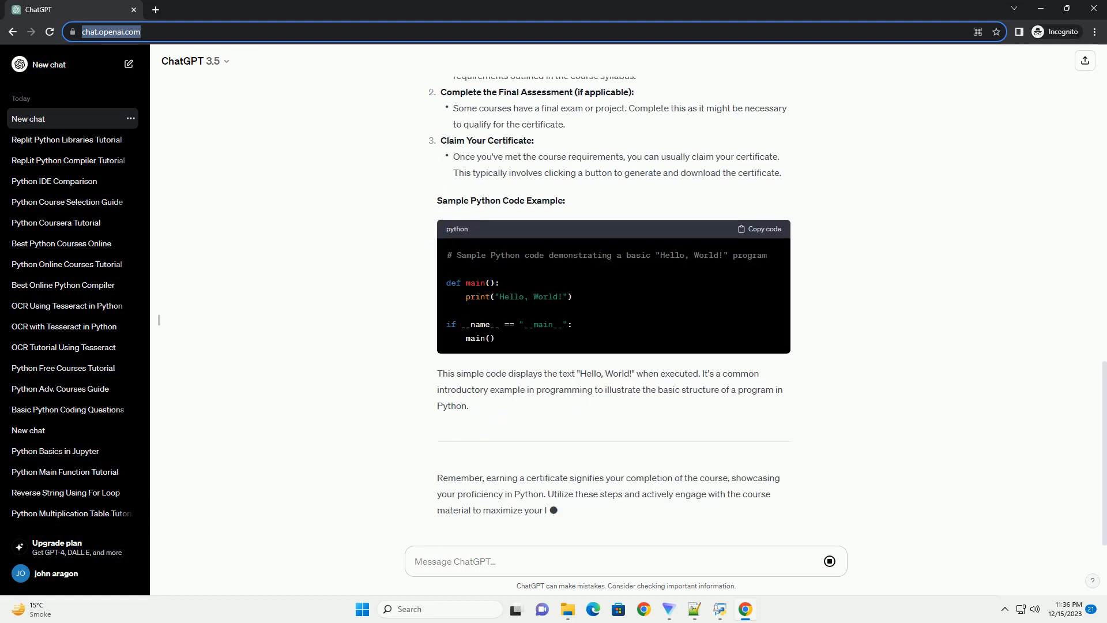